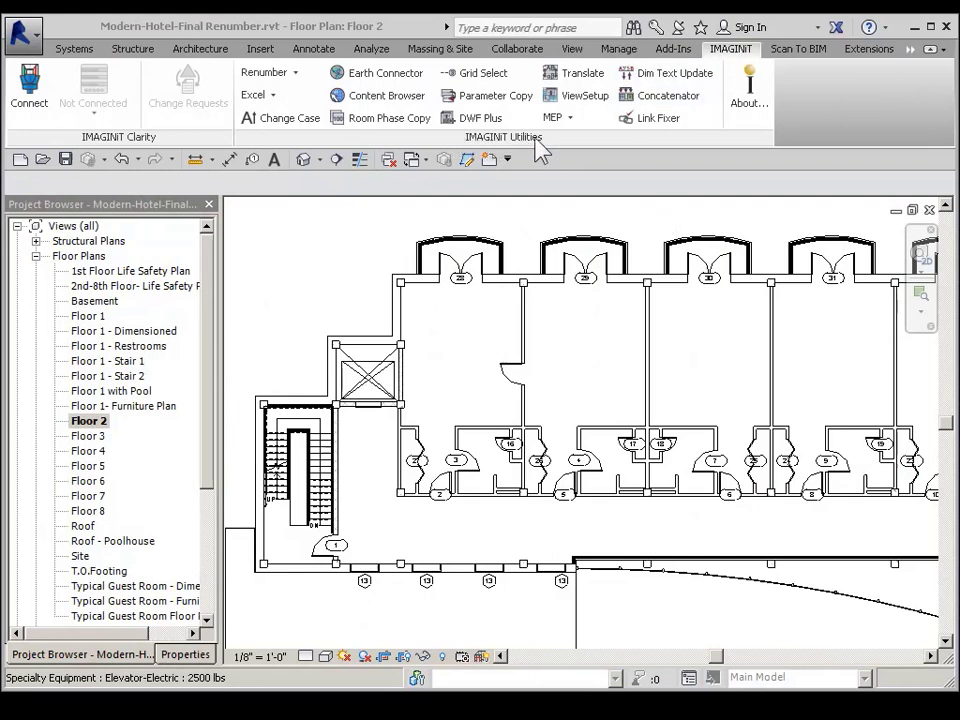
Launch IMAGINiT Element Renumber from the Renumber dropdown.
left_click(264, 72)
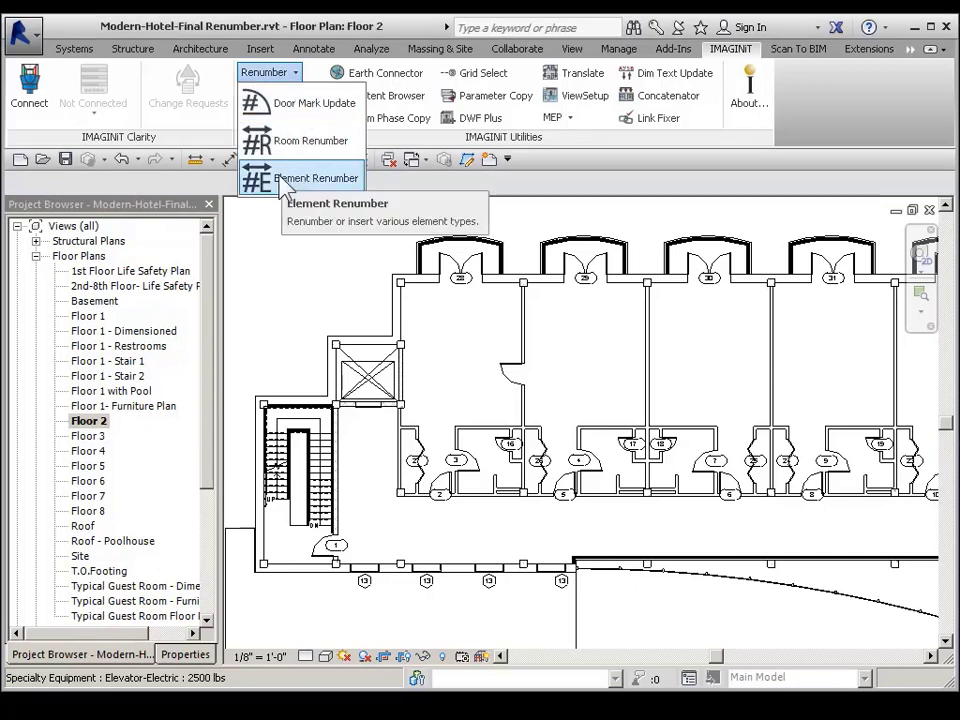
left_click(315, 177)
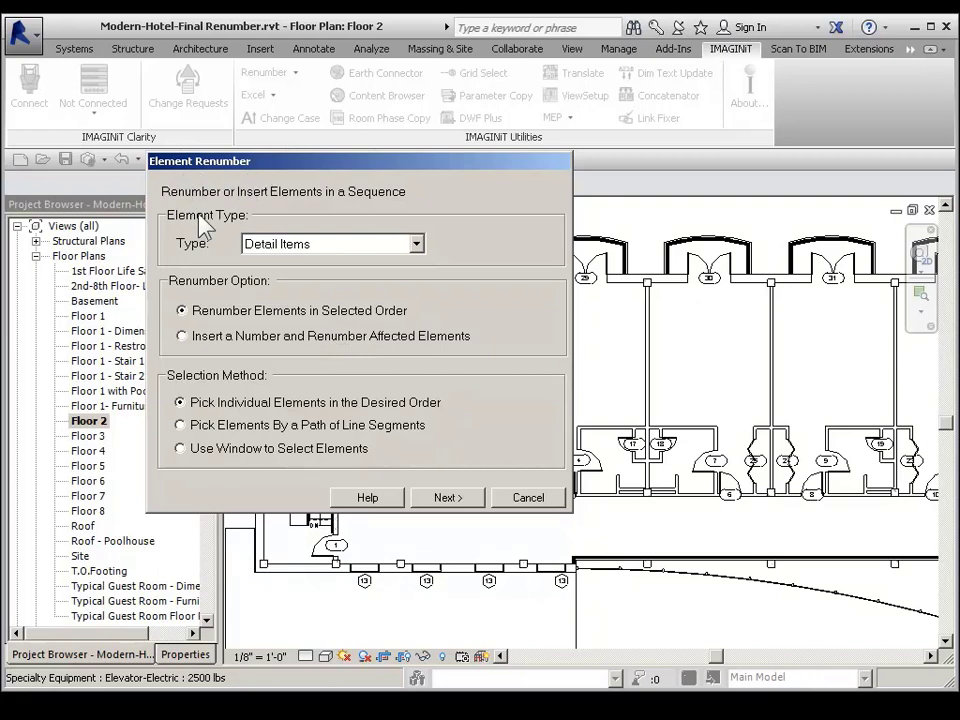
mouse_move(380, 250)
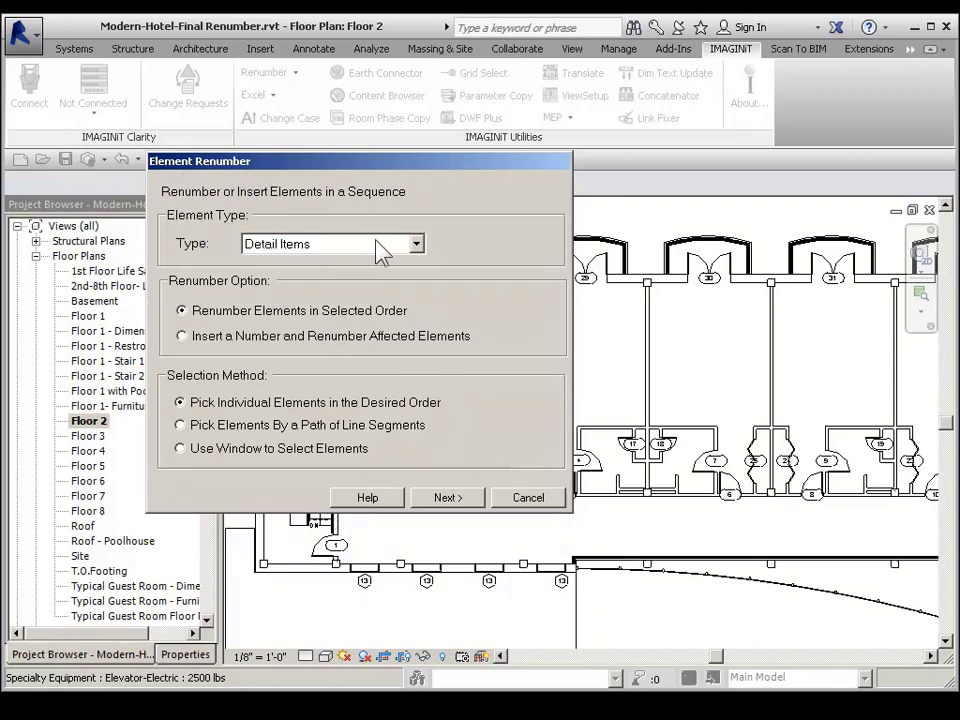
Choose Doors as the element type to renumber.
left_click(415, 243)
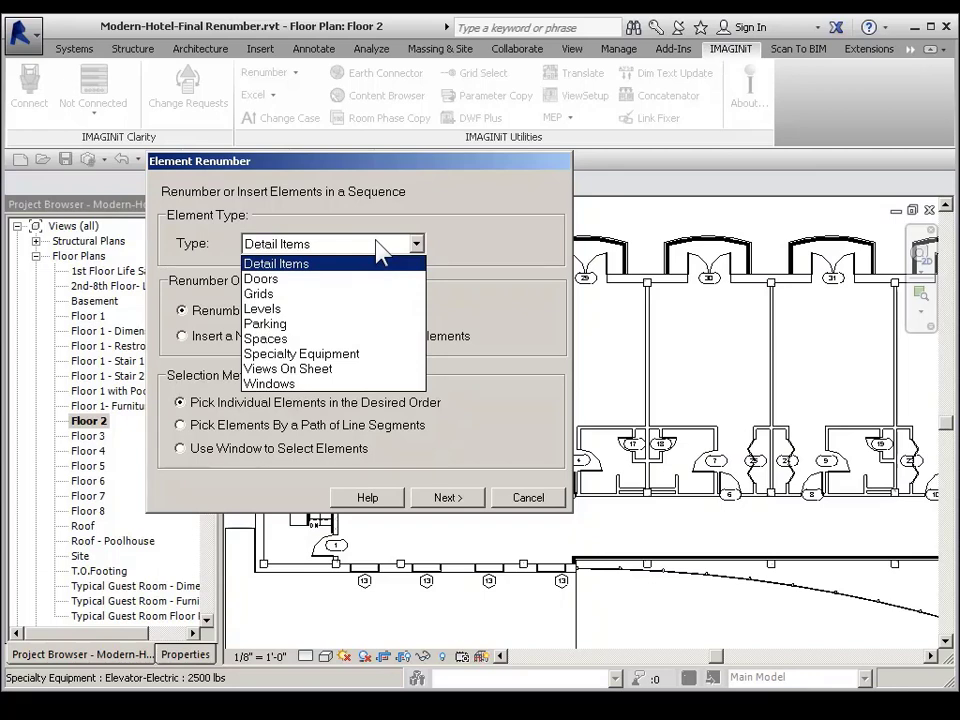
left_click(260, 278)
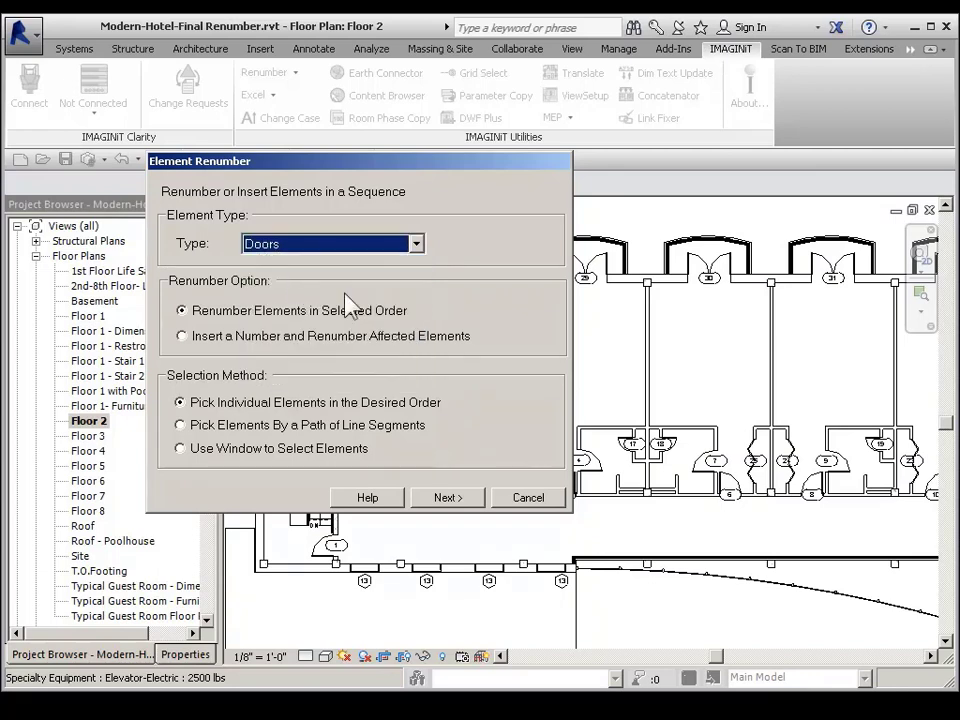
mouse_move(215, 290)
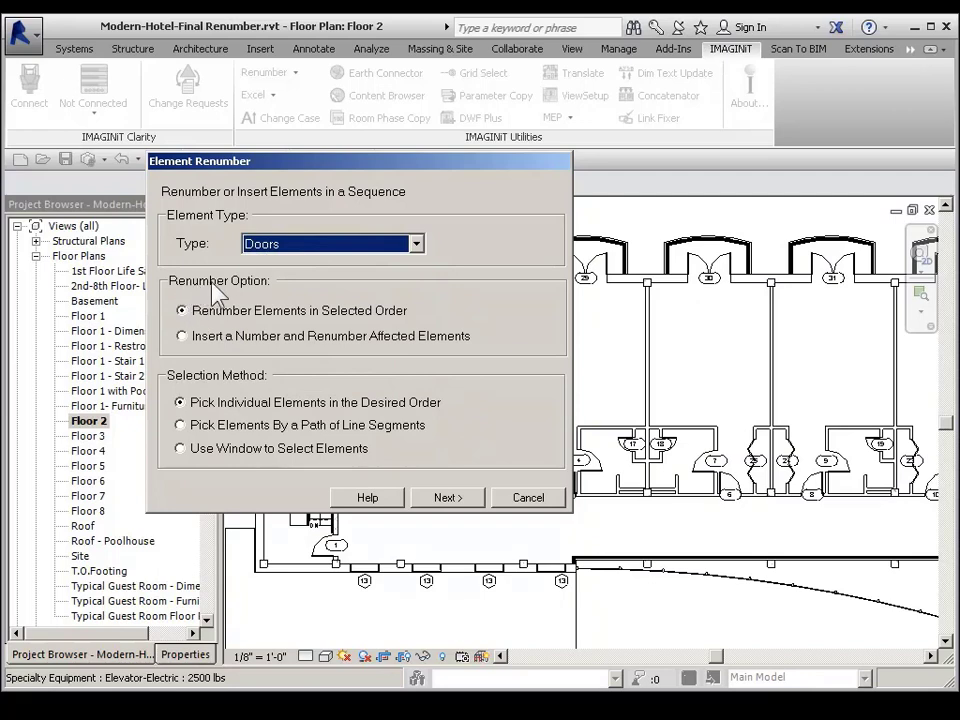
mouse_move(200, 330)
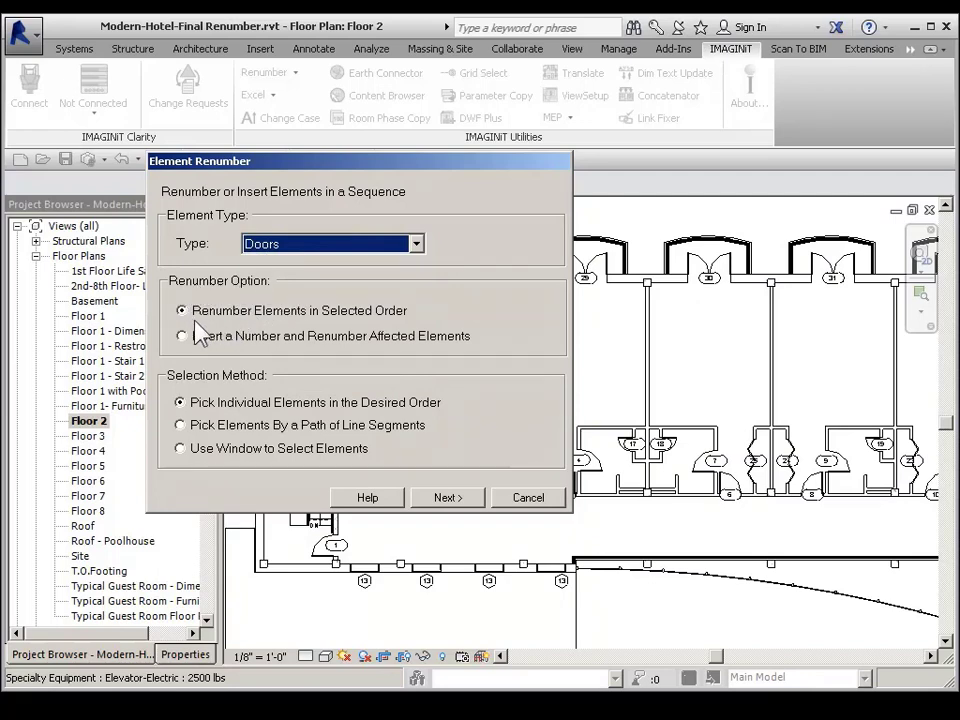
mouse_move(330, 325)
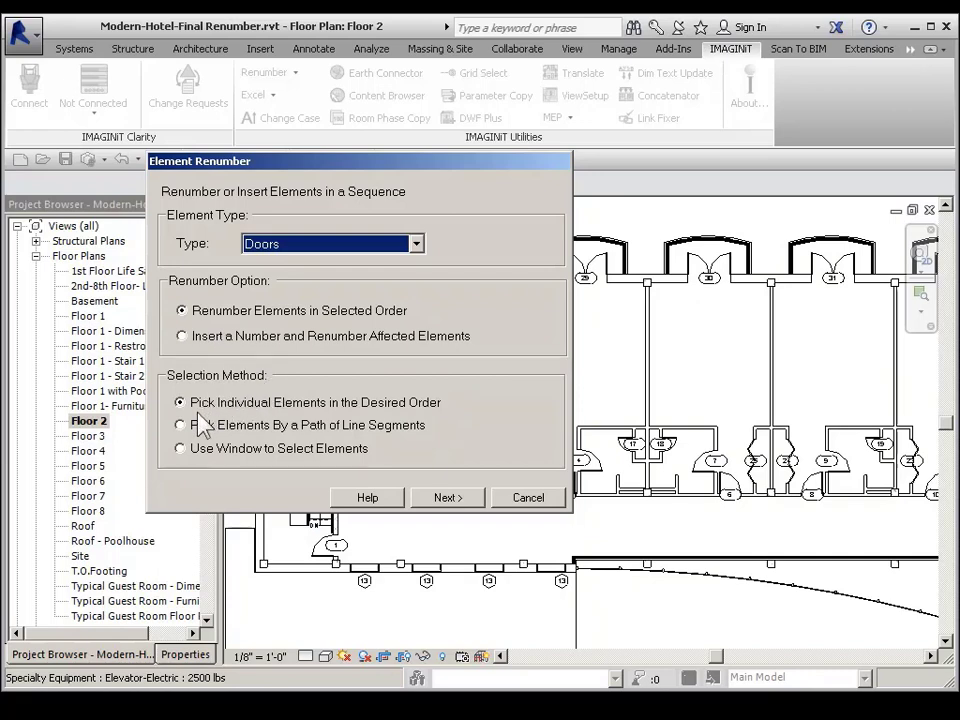
mouse_move(250, 415)
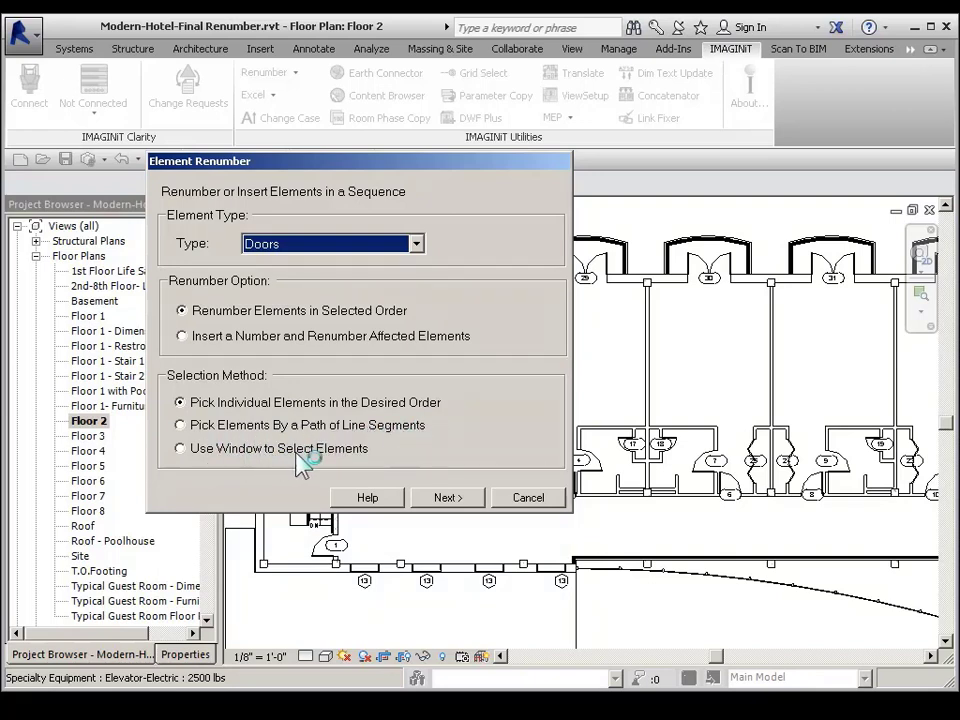
mouse_move(262, 400)
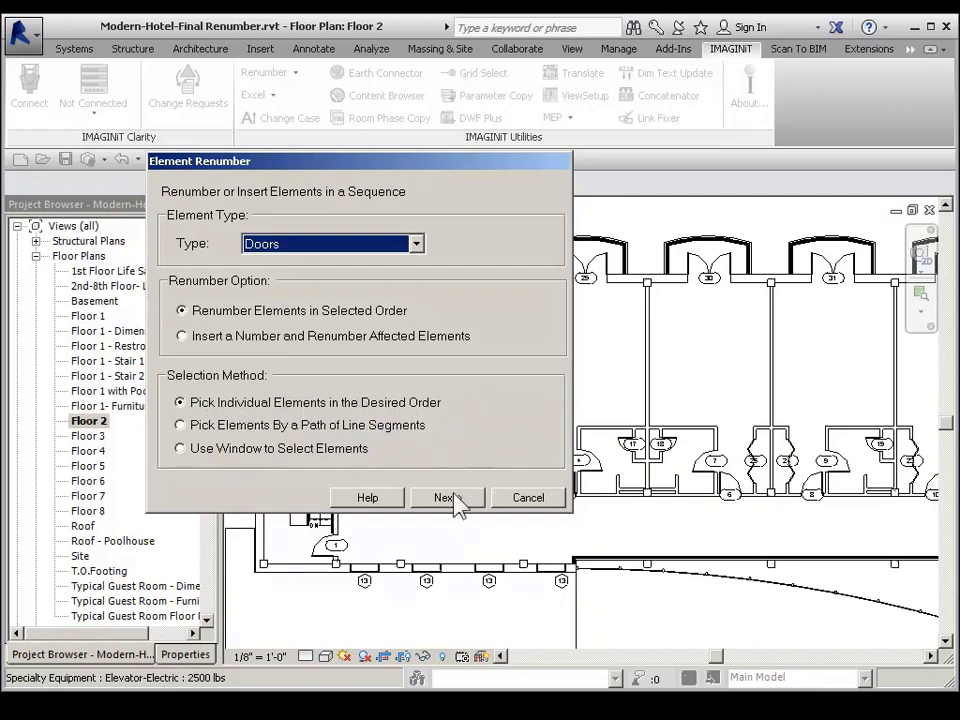
Pick doors 2, 27, 3 and 16 in order for renumbering.
left_click(444, 497)
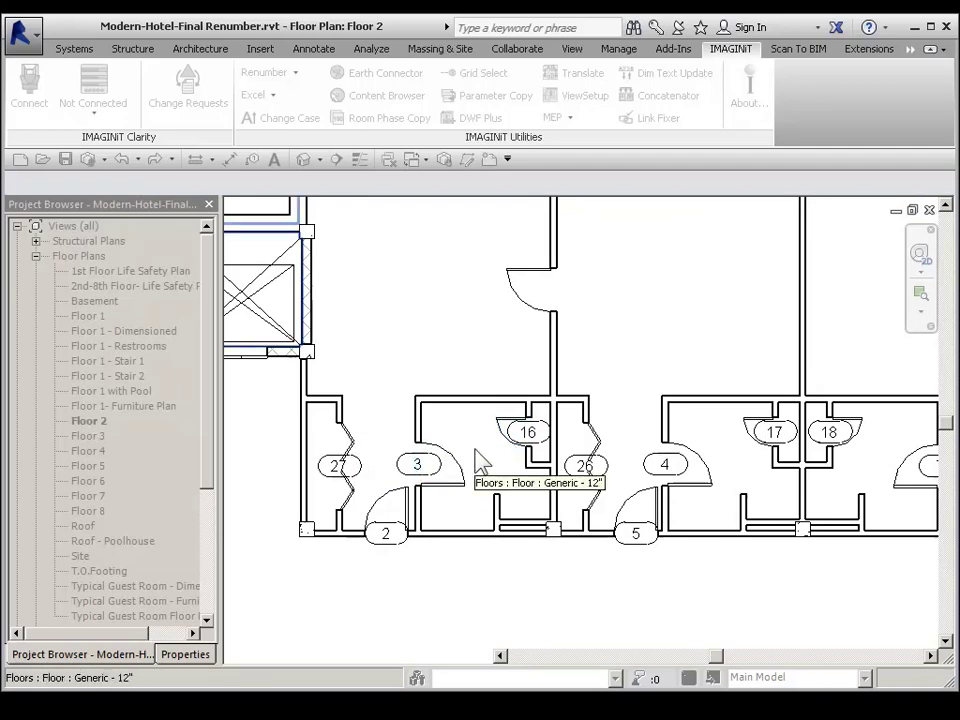
left_click(262, 72)
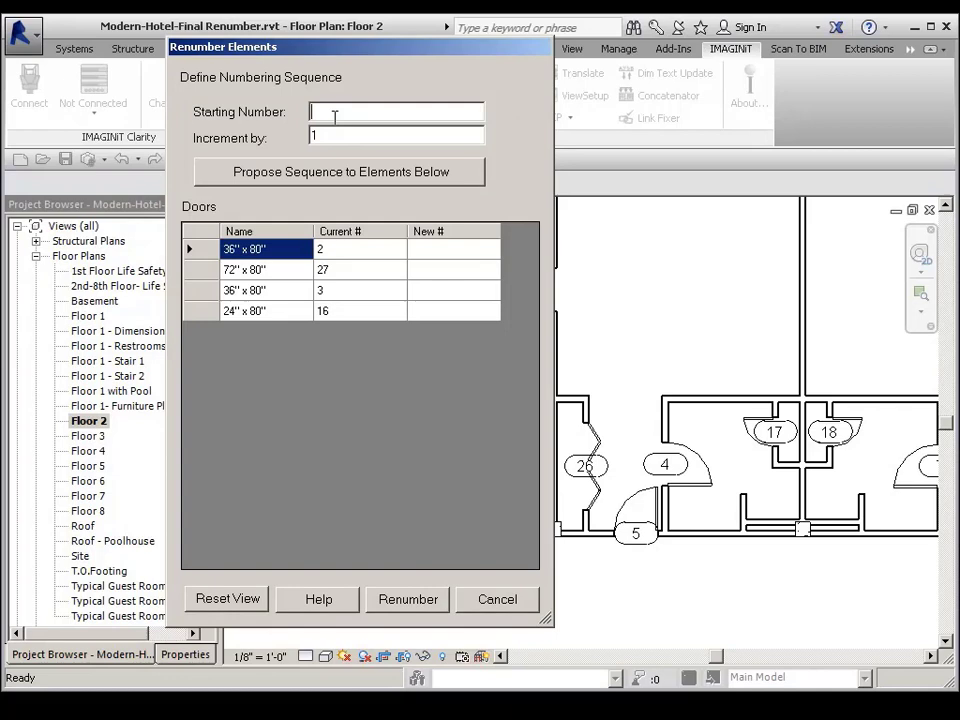
Propose numbers from starting number 201 and renumber the four doors as 201–204.
type("2")
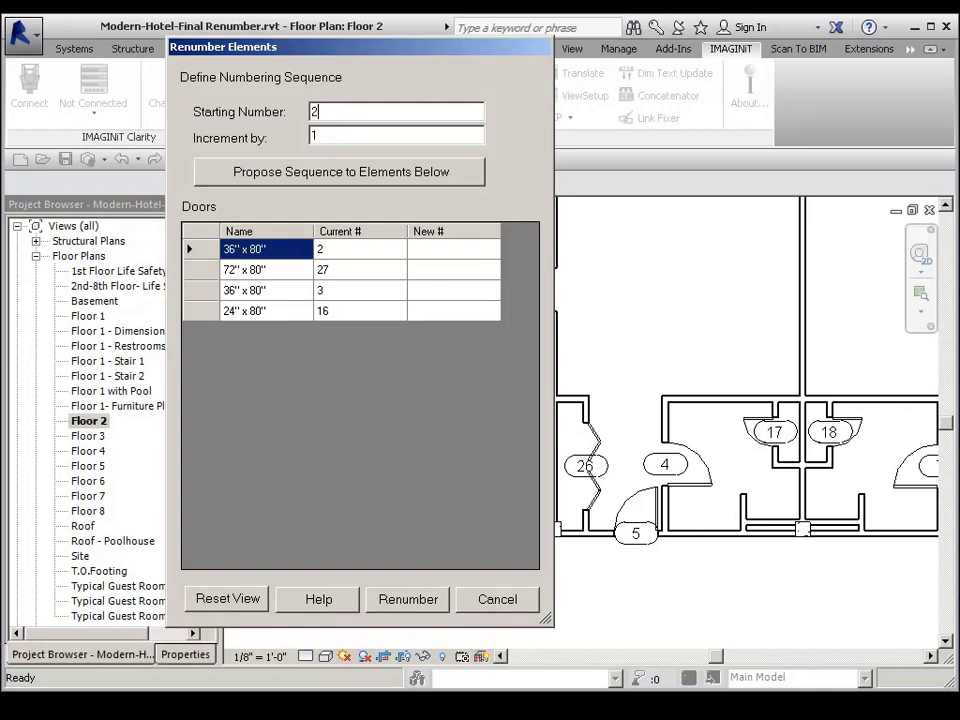
type("01")
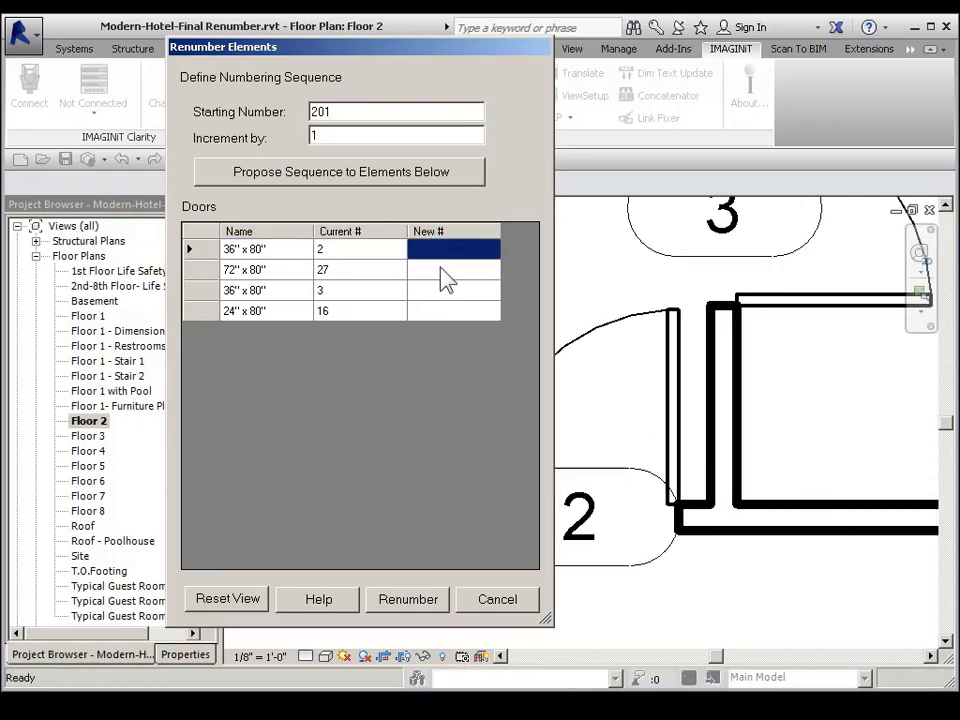
left_click(453, 290)
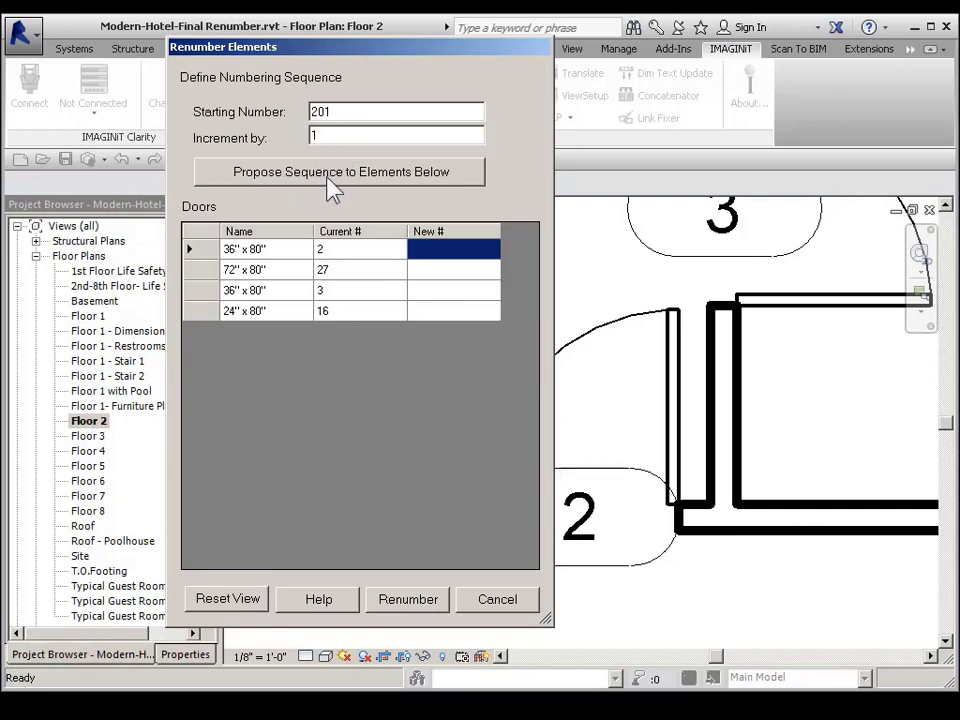
left_click(340, 171)
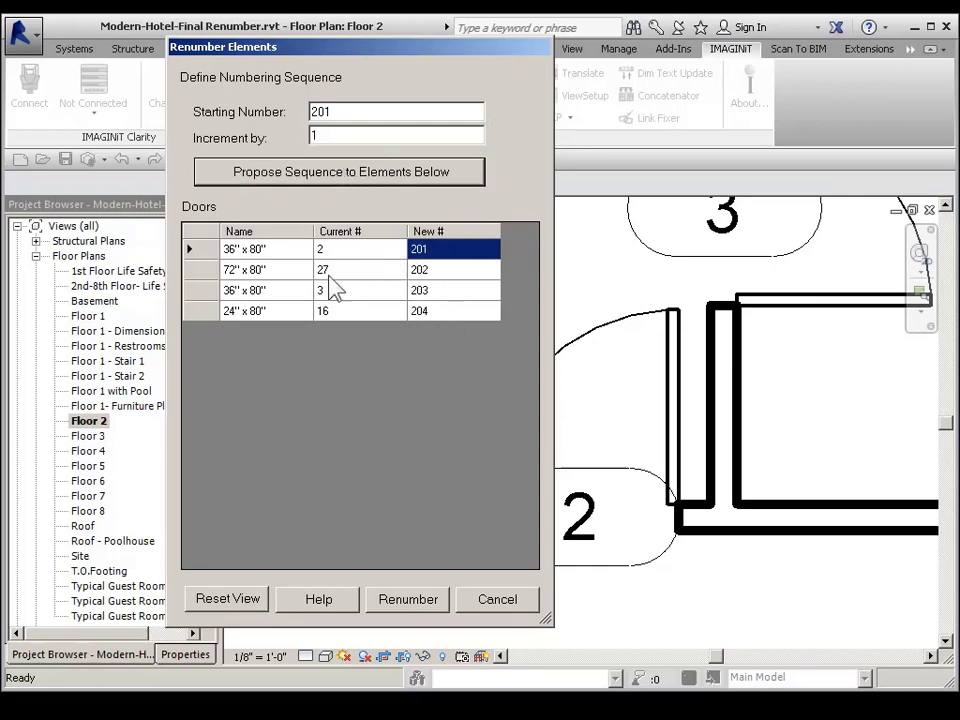
mouse_move(420, 450)
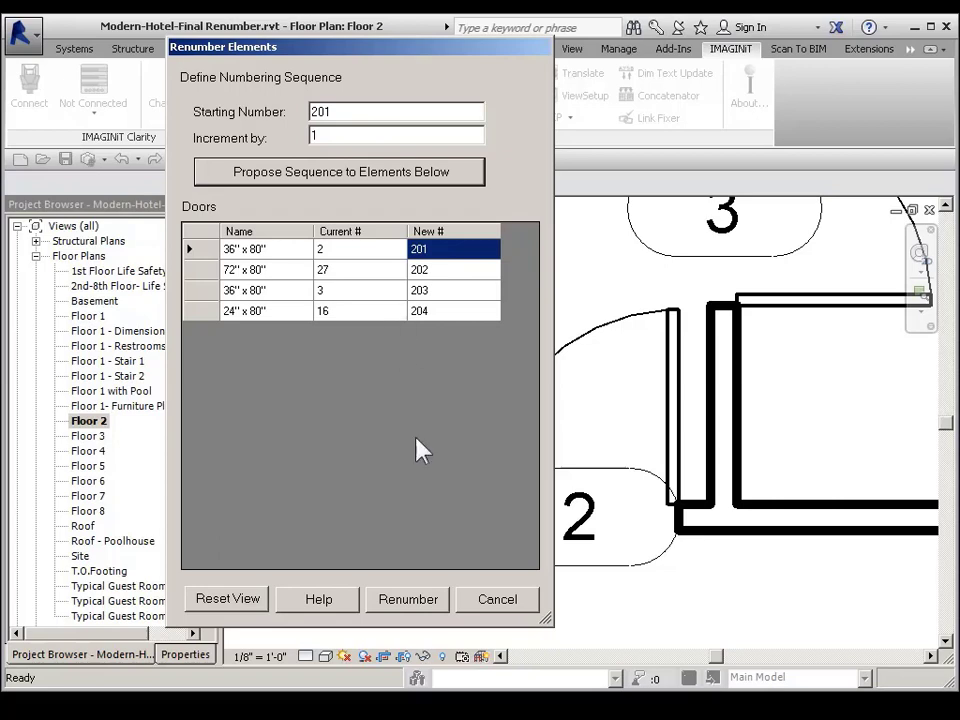
mouse_move(505, 540)
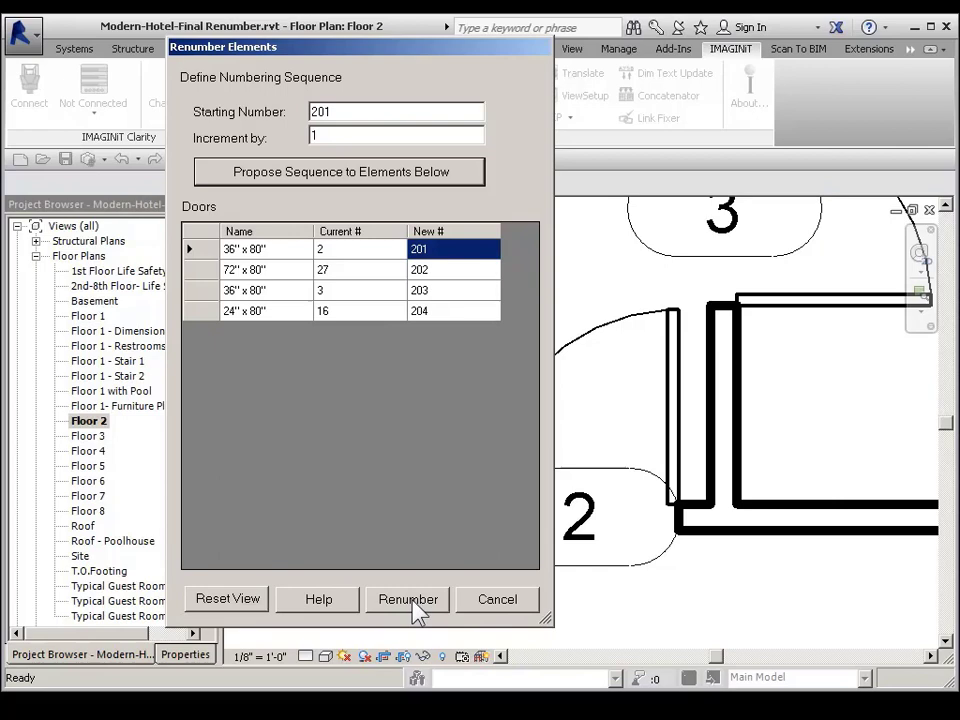
left_click(407, 599)
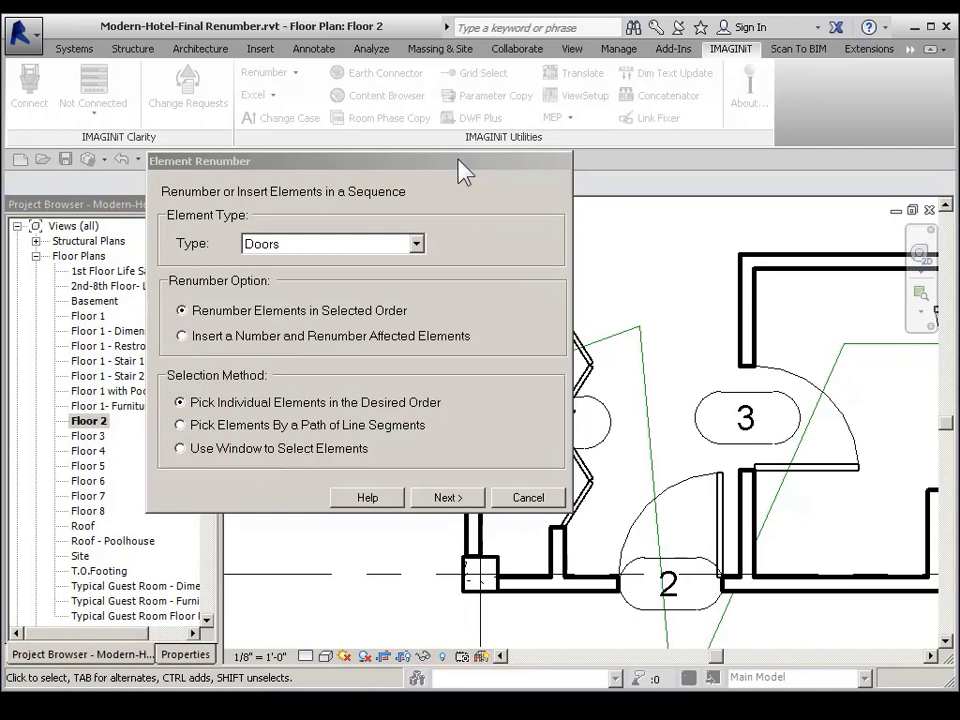
mouse_move(275, 388)
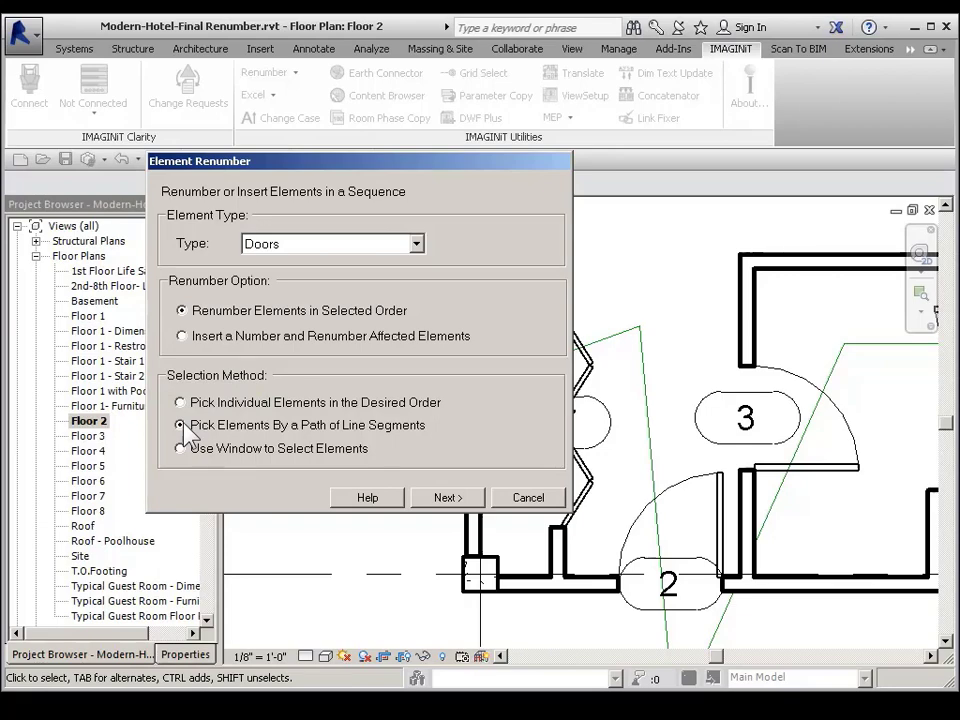
Switch to picking doors by a path of line segments and start picking.
left_click(181, 424)
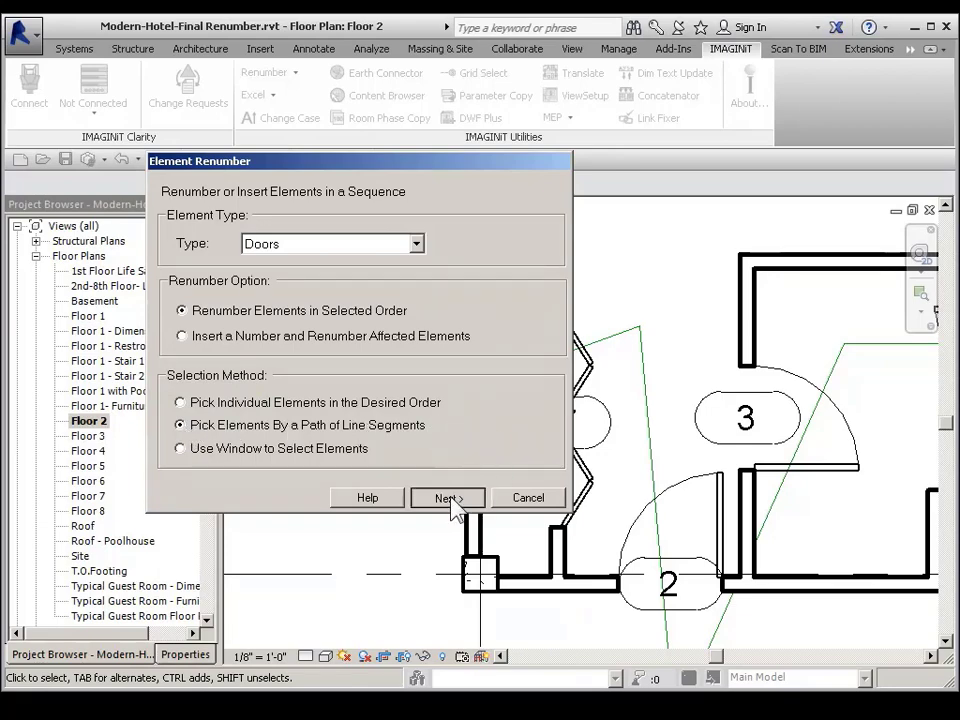
left_click(447, 497)
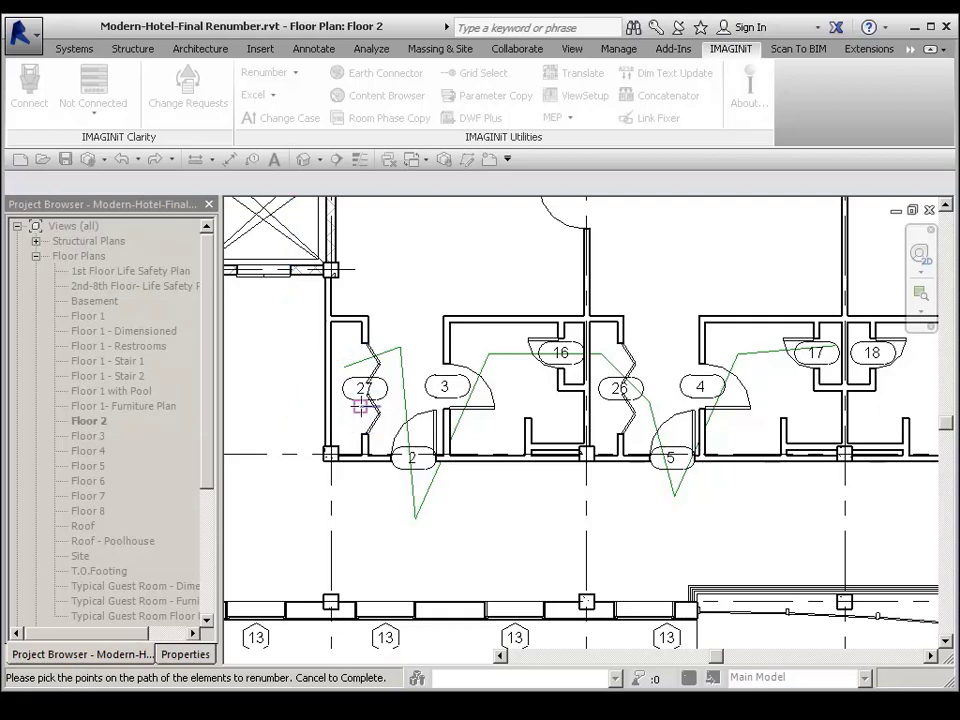
Finish the path so doors 27, 2, 3, 16, 26, 5, 4 and 17 are listed.
left_click(400, 378)
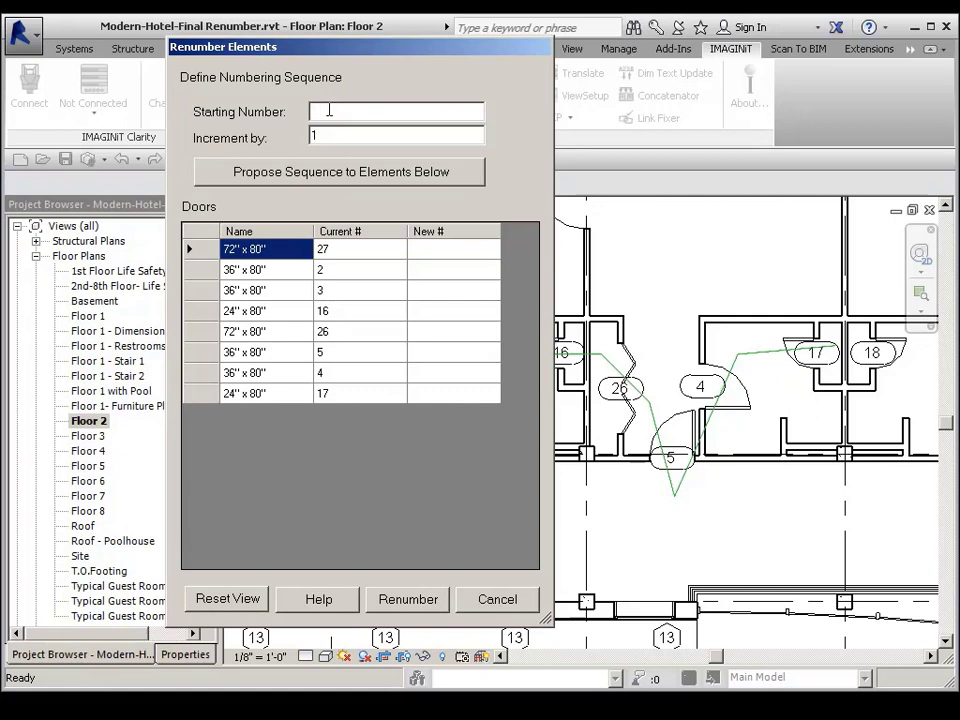
Propose numbers starting at 201 and renumber the eight doors 201–208.
type("201")
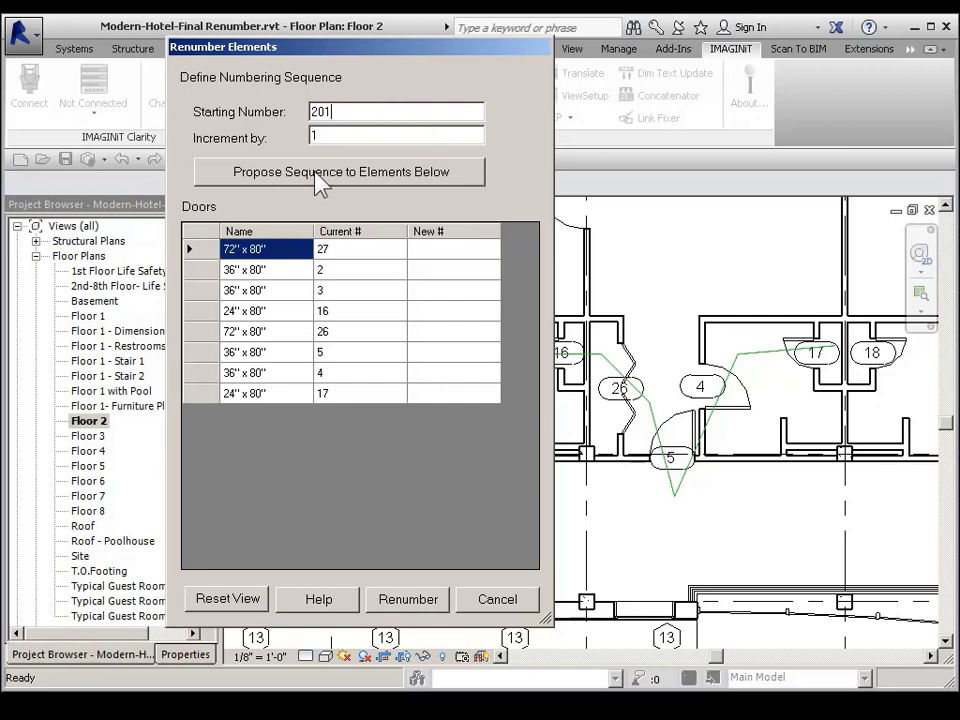
left_click(340, 171)
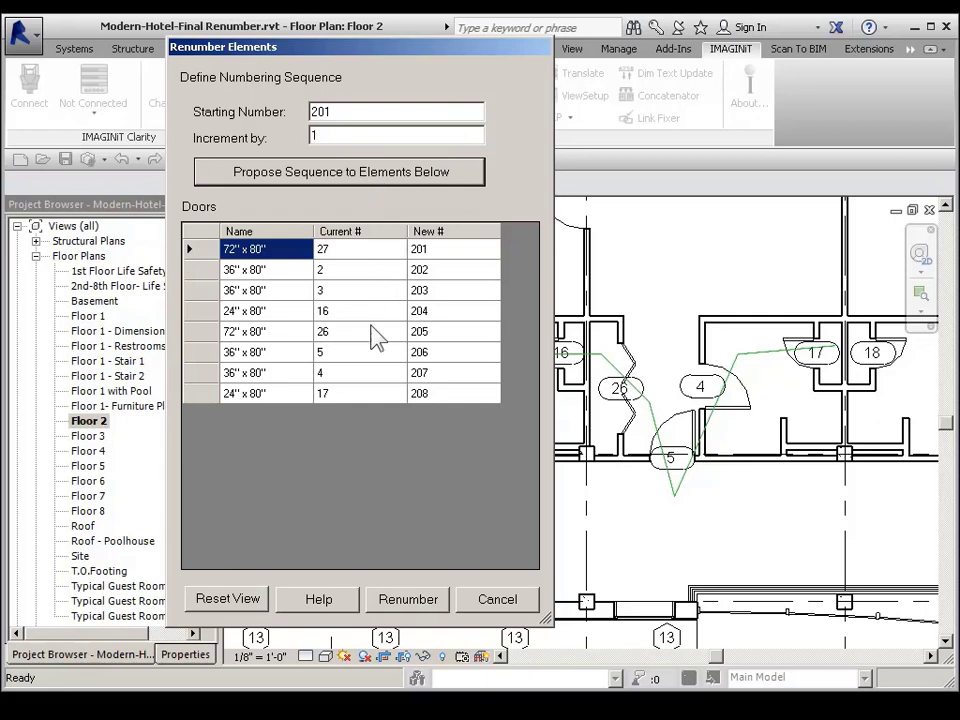
mouse_move(445, 367)
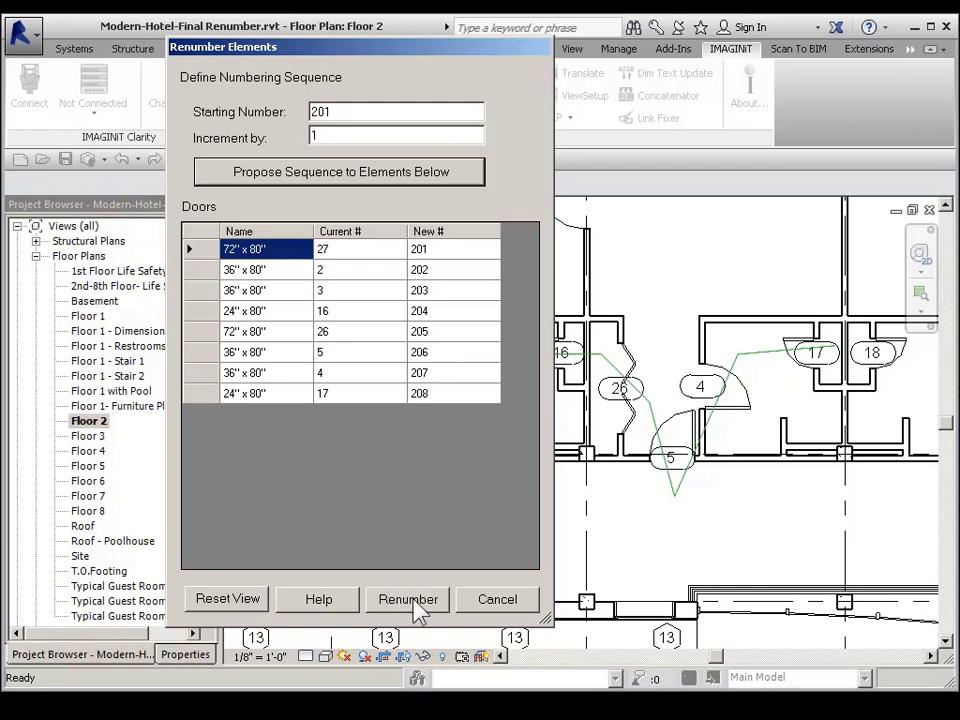
left_click(408, 599)
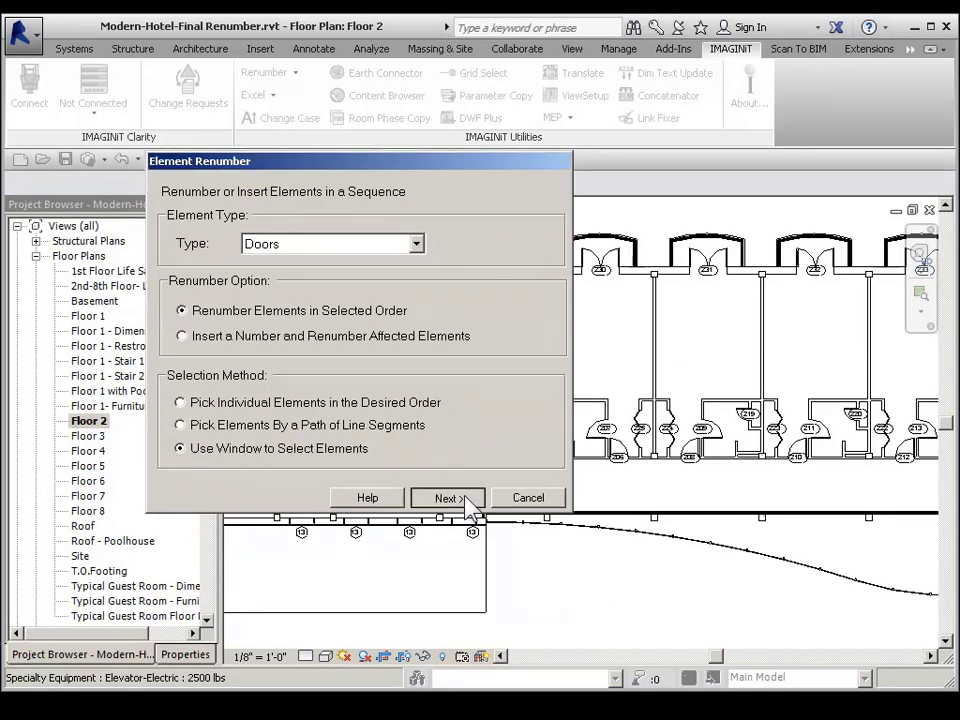
Window-select all Floor 2 doors into the renumbering list.
left_click(446, 497)
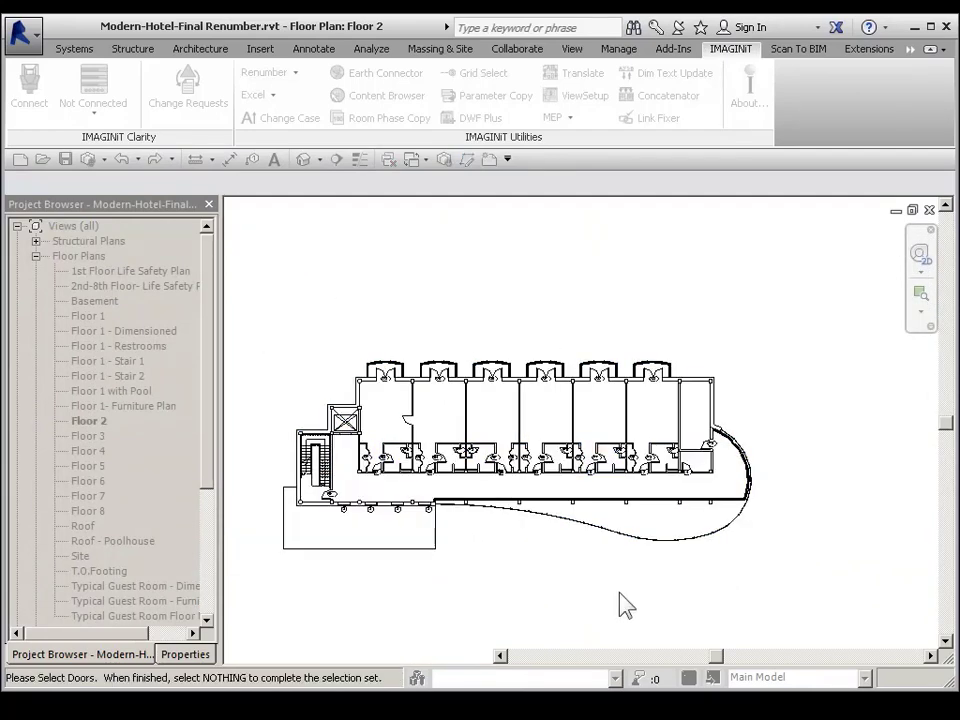
mouse_move(503, 550)
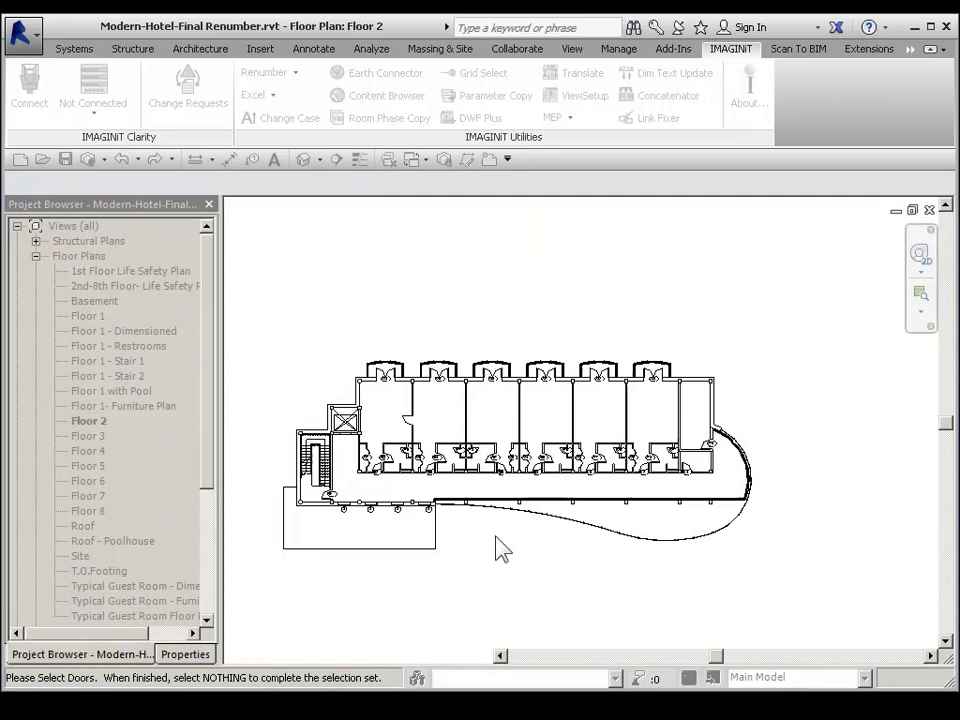
left_click(263, 72)
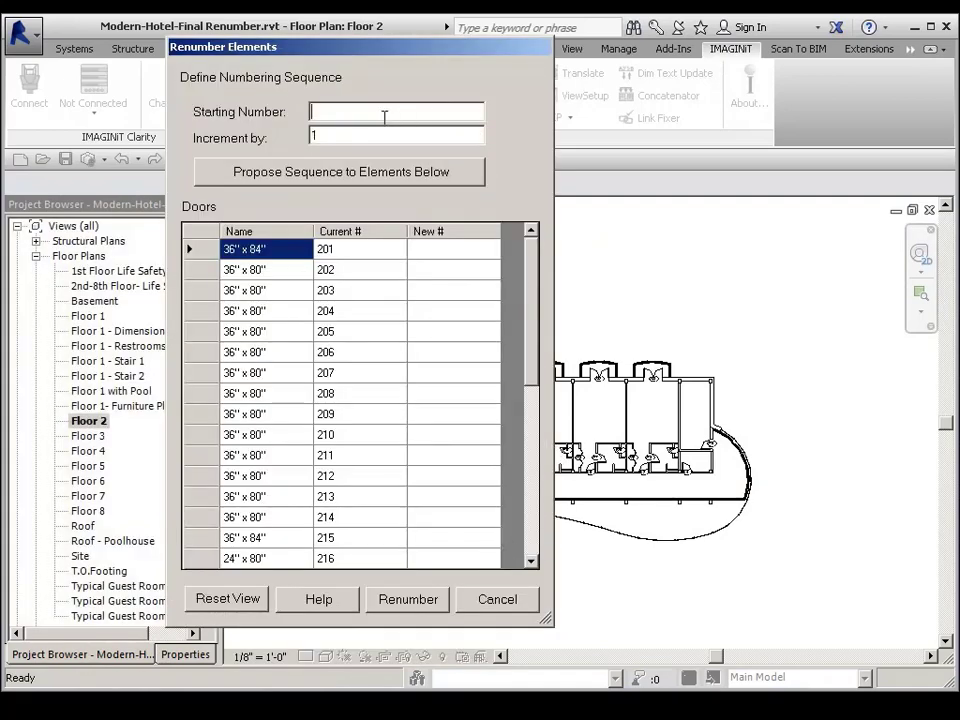
Propose a sequence starting at 201 and apply it to all selected doors.
type("201")
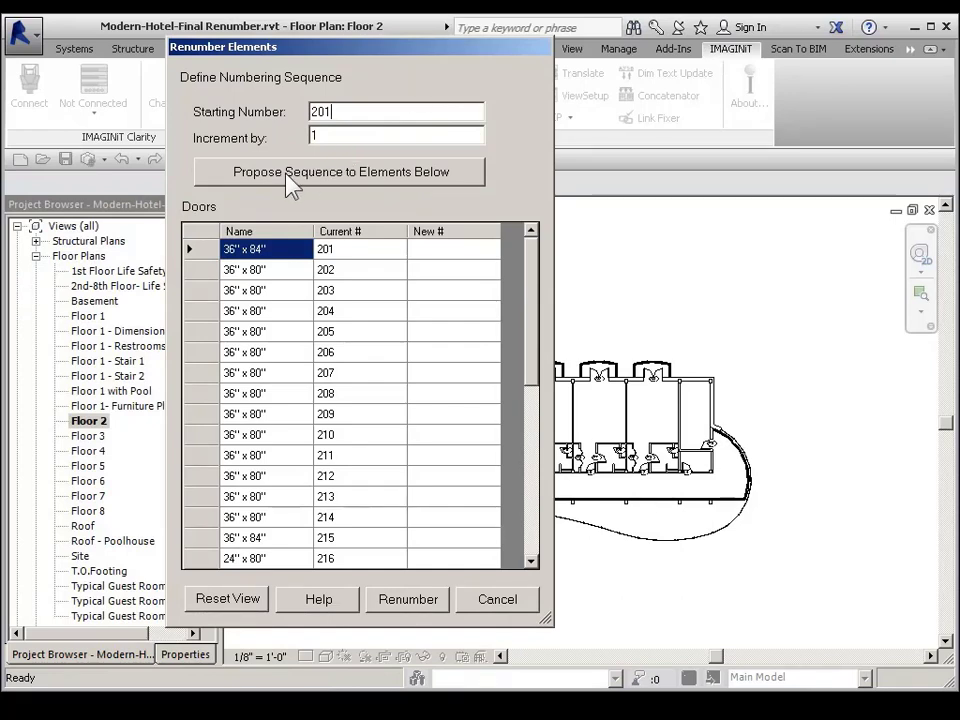
left_click(338, 171)
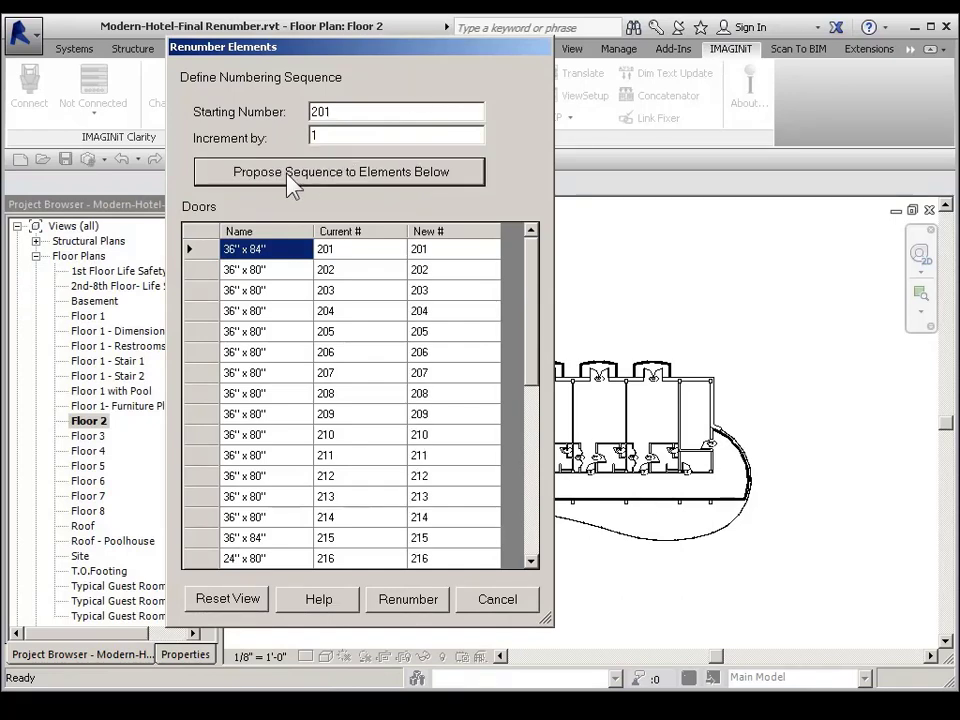
mouse_move(408, 599)
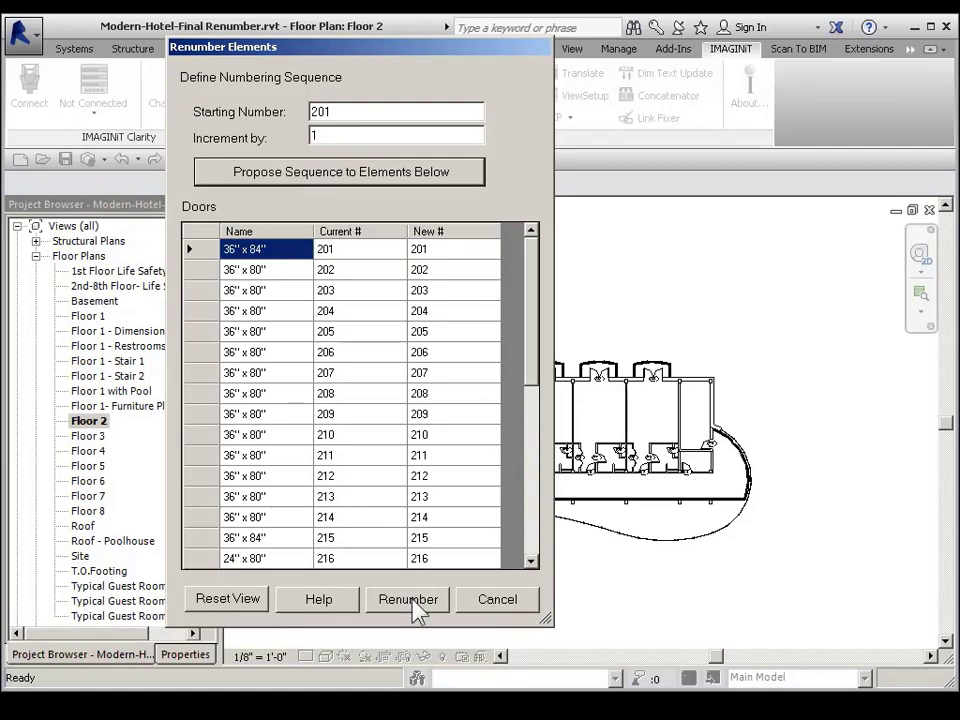
left_click(407, 599)
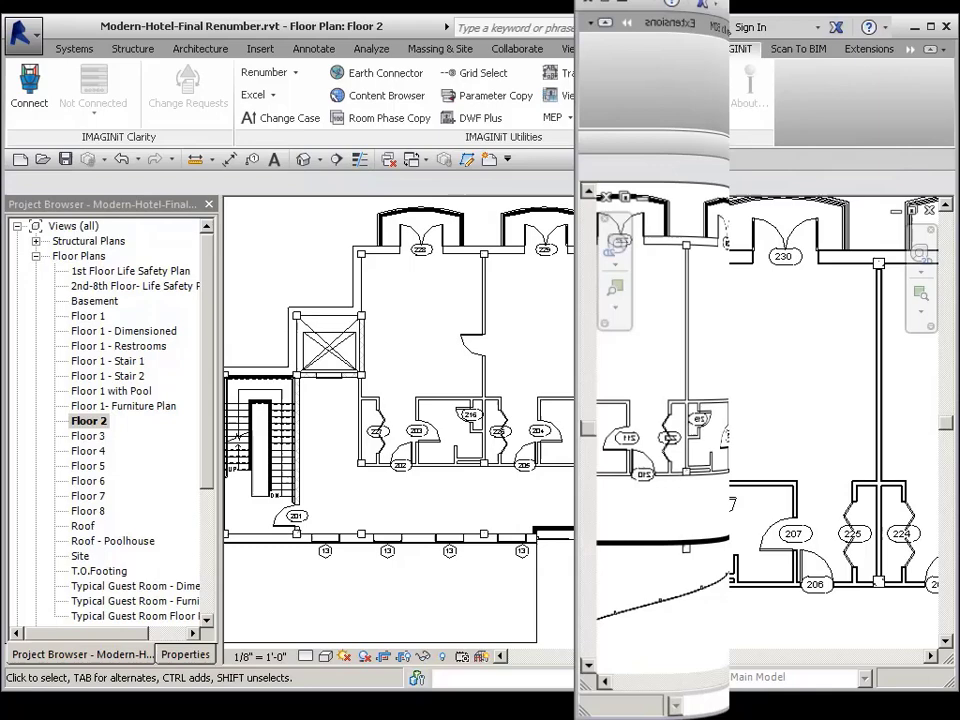
Reopen Renumber with Insert a Number and Renumber Affected Elements, ready to pick the door.
left_click(264, 72)
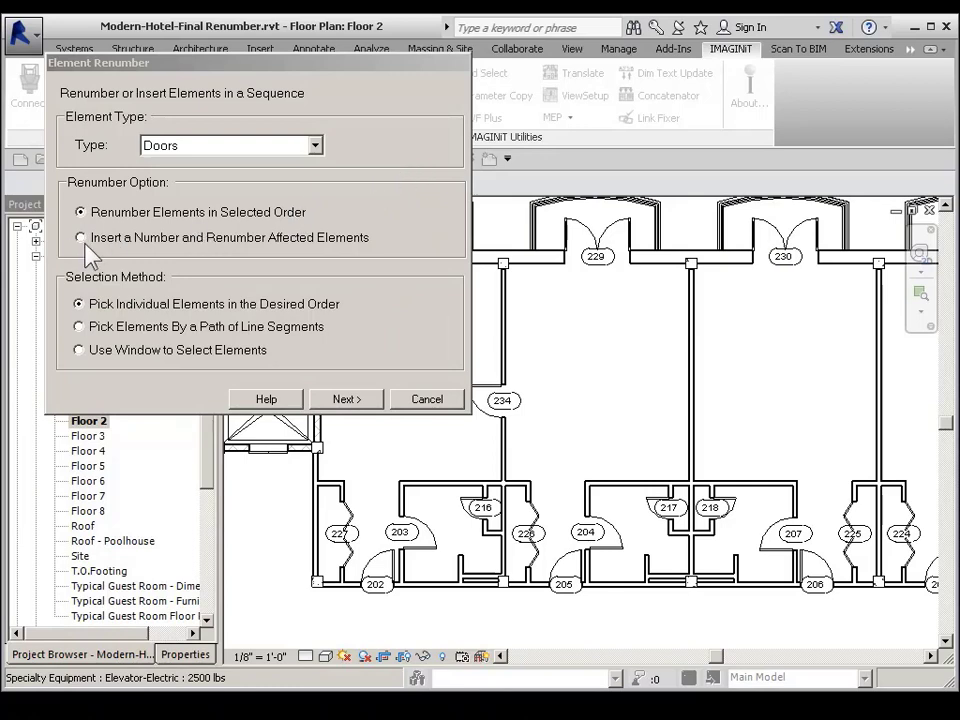
left_click(80, 237)
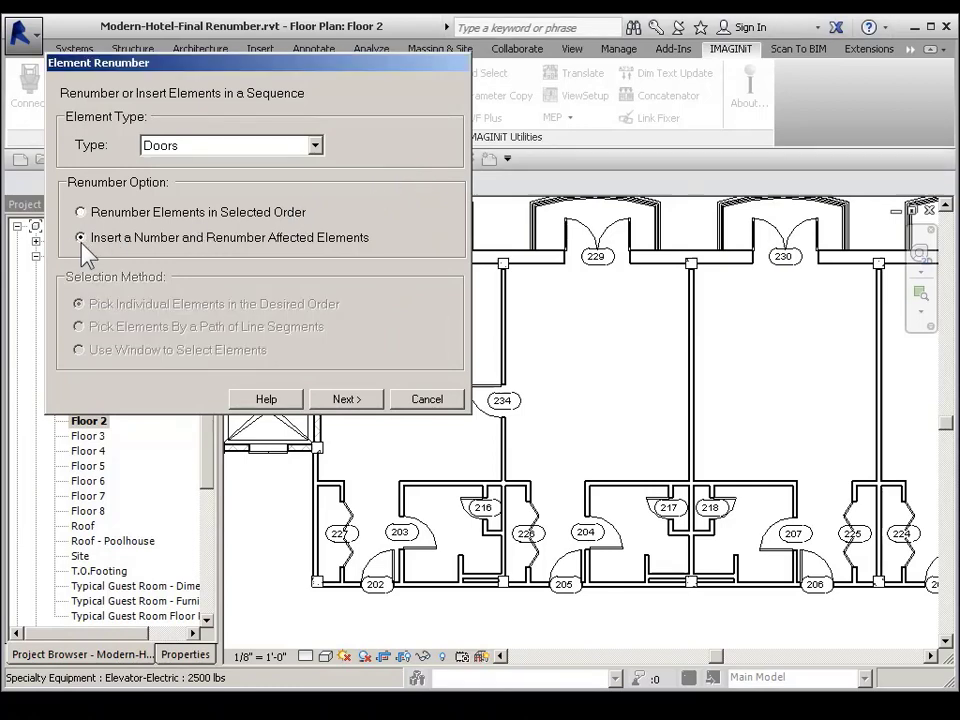
left_click(80, 237)
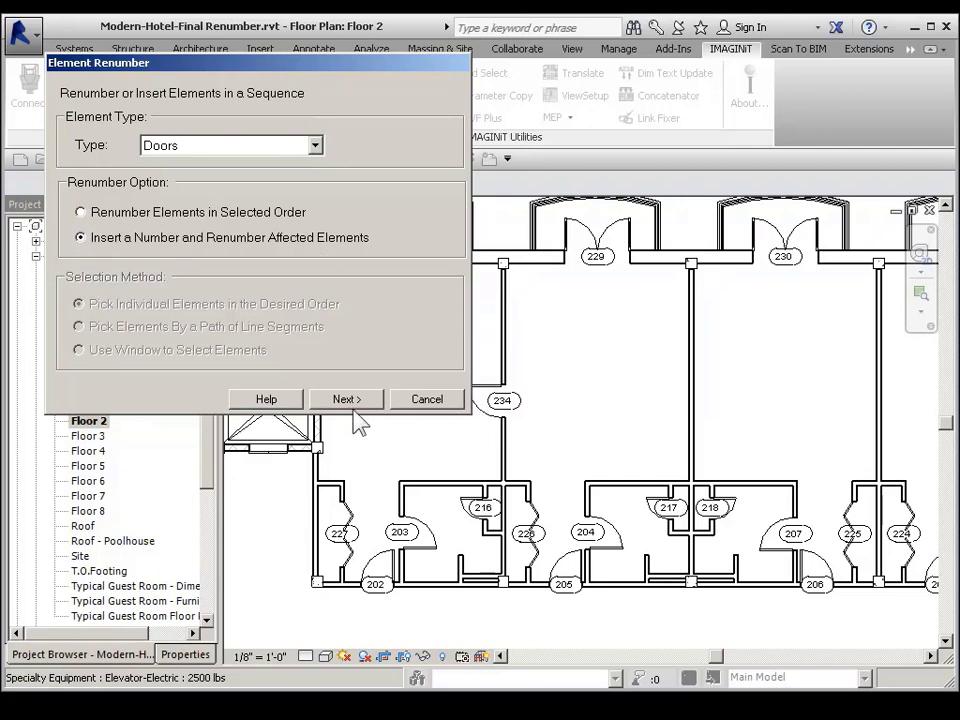
left_click(346, 399)
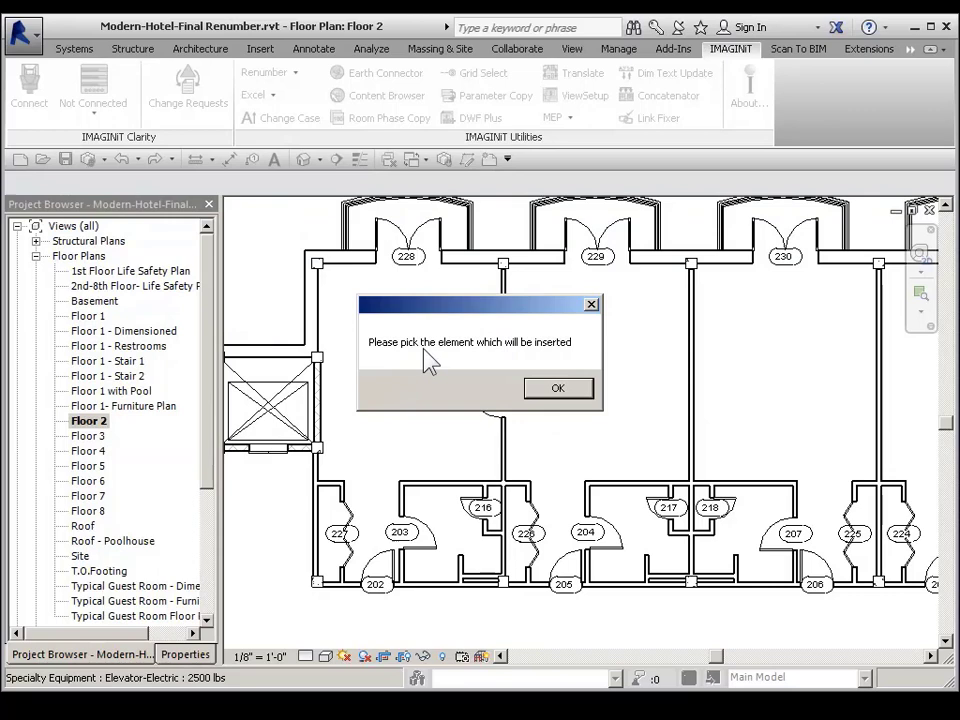
mouse_move(585, 368)
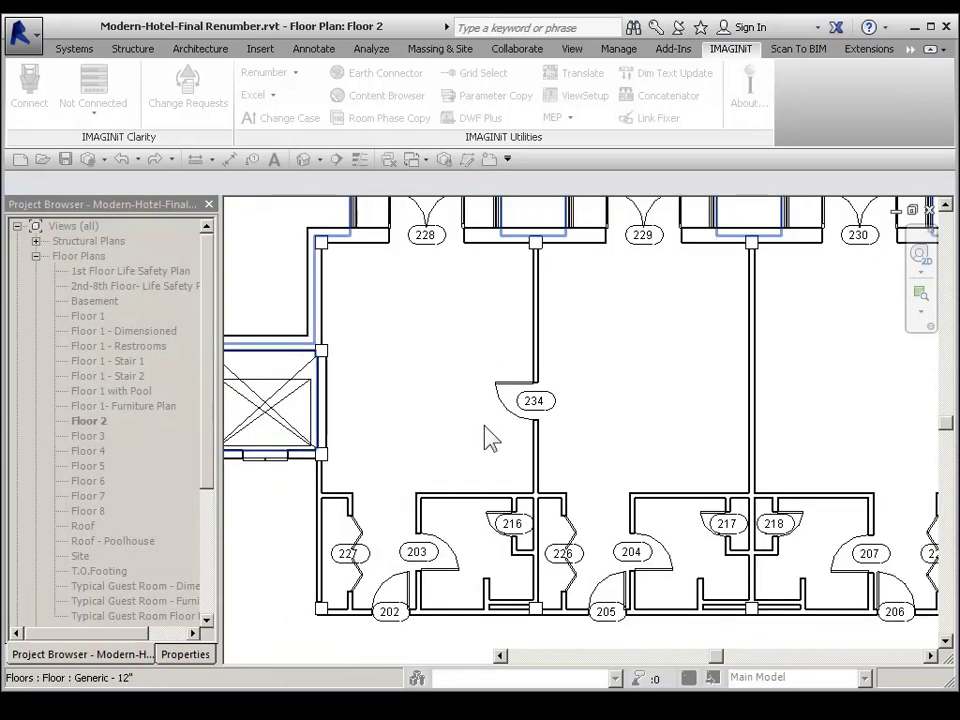
mouse_move(490, 435)
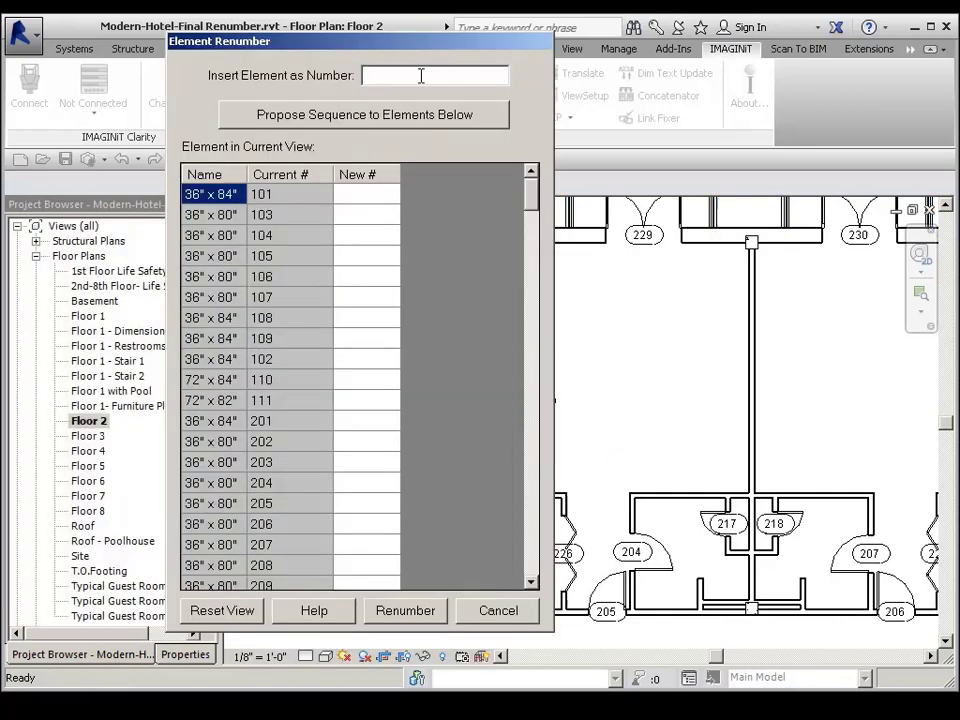
Propose the inserted door as number 202 and review doors below shifting up to 203-231.
type("202")
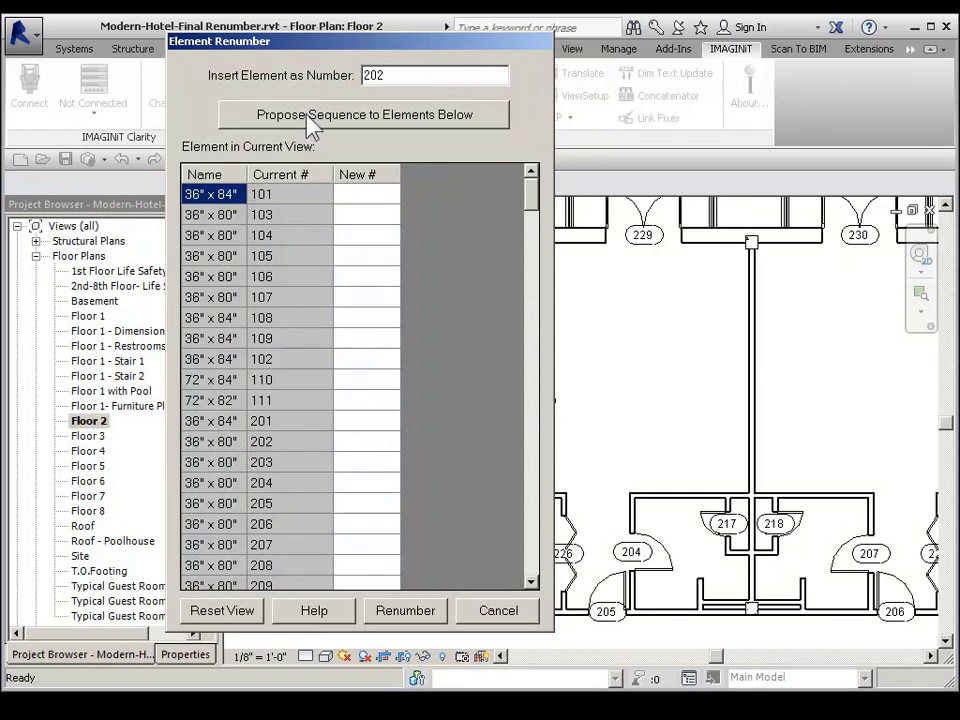
left_click(364, 114)
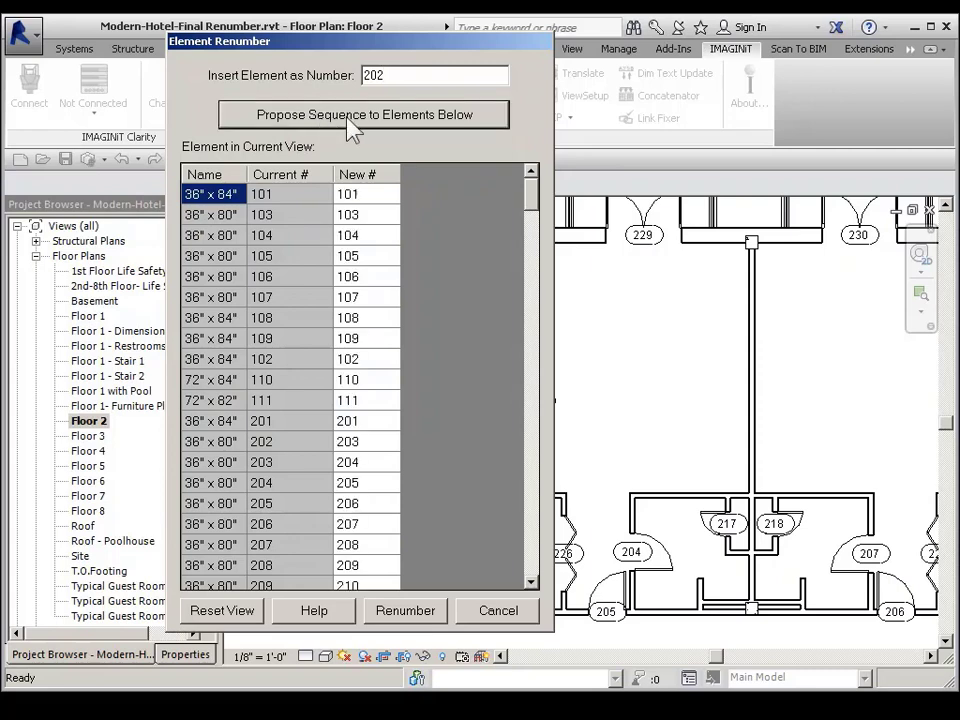
mouse_move(355, 375)
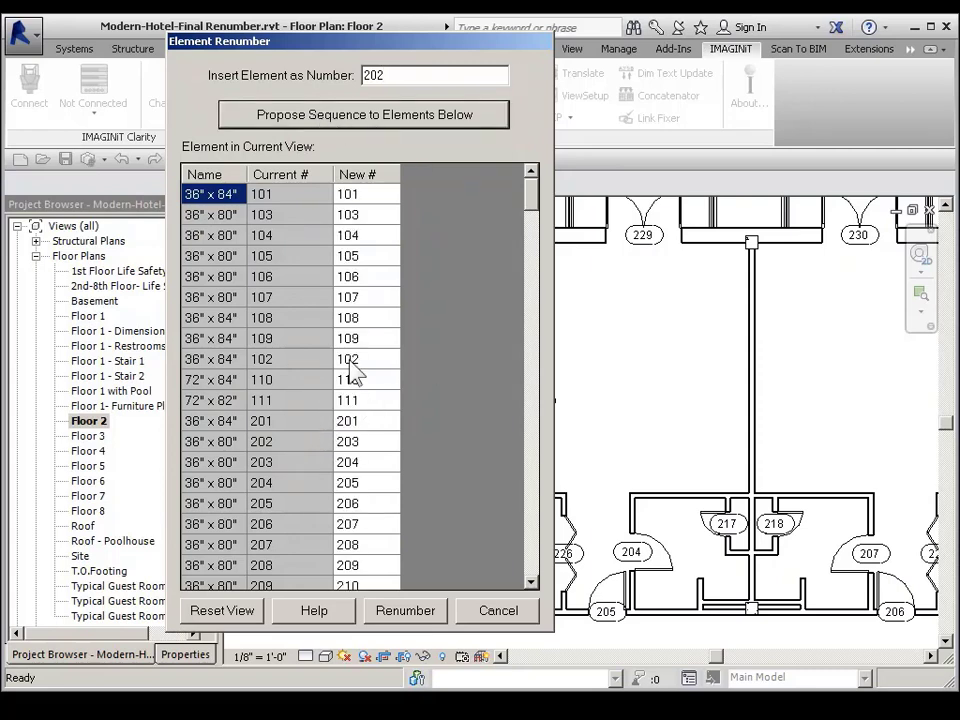
scroll("down", 3)
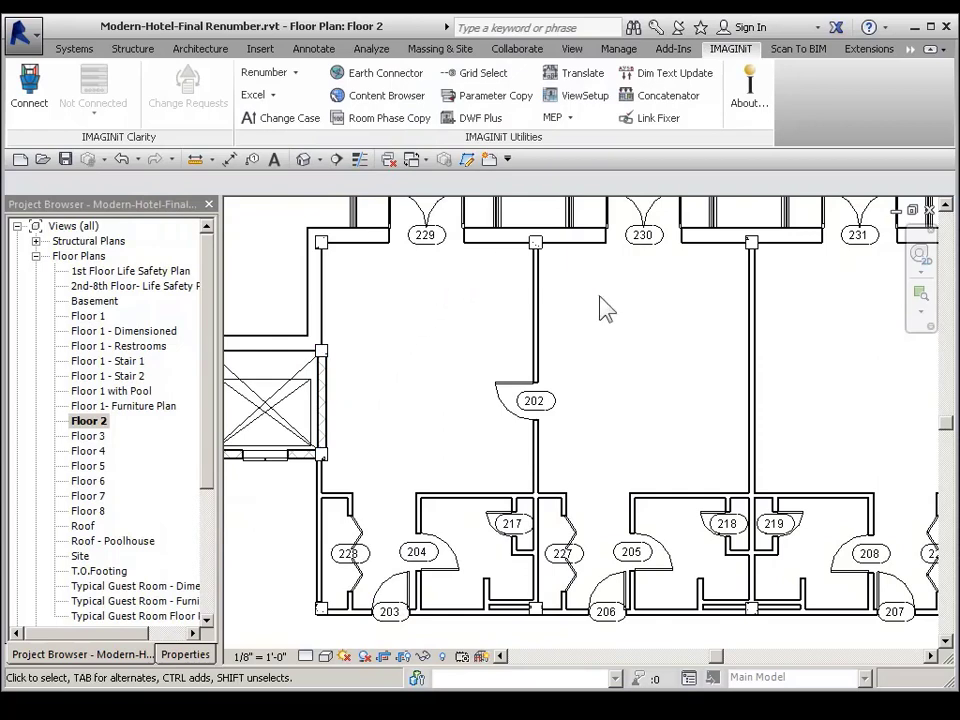
mouse_move(568, 426)
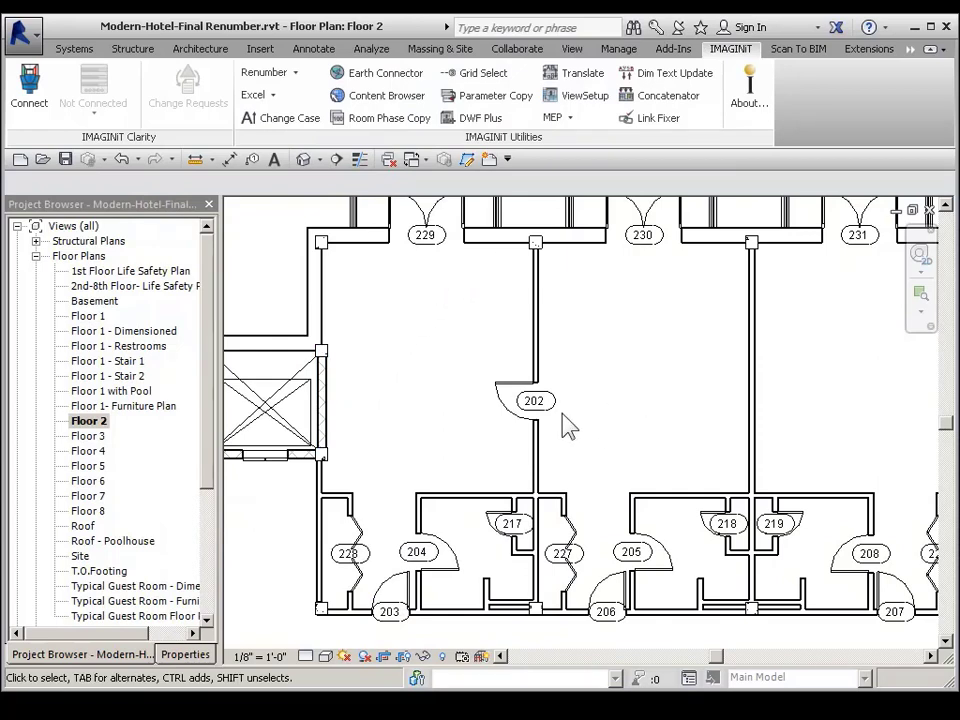